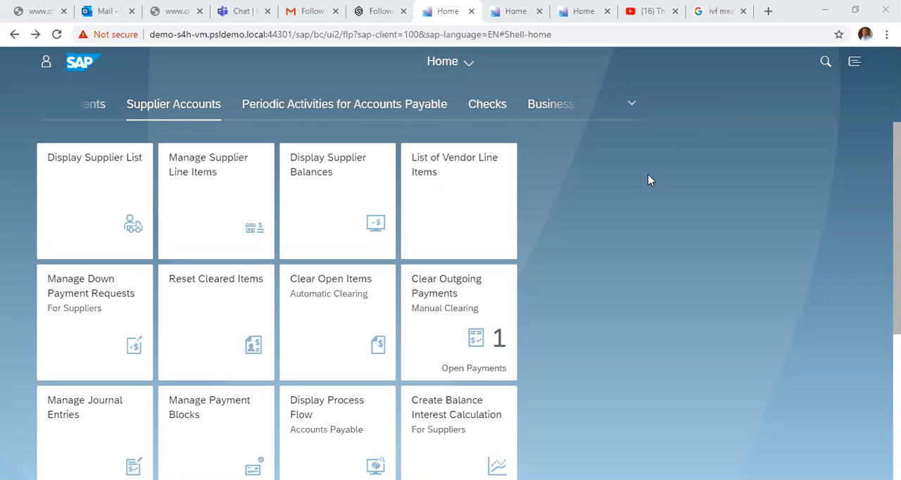
pyautogui.moveTo(625, 212)
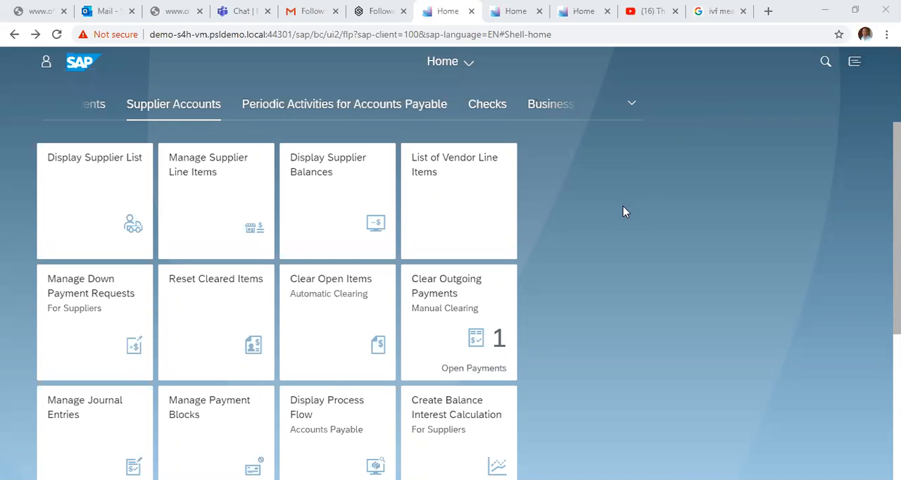
pyautogui.moveTo(227, 204)
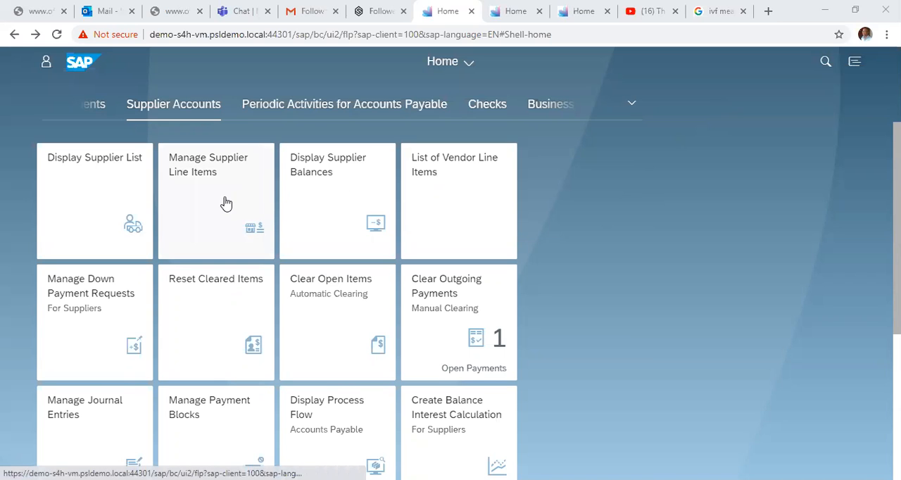
# Launch the Manage Supplier Line Items tile from the Supplier Accounts group
pyautogui.click(215, 165)
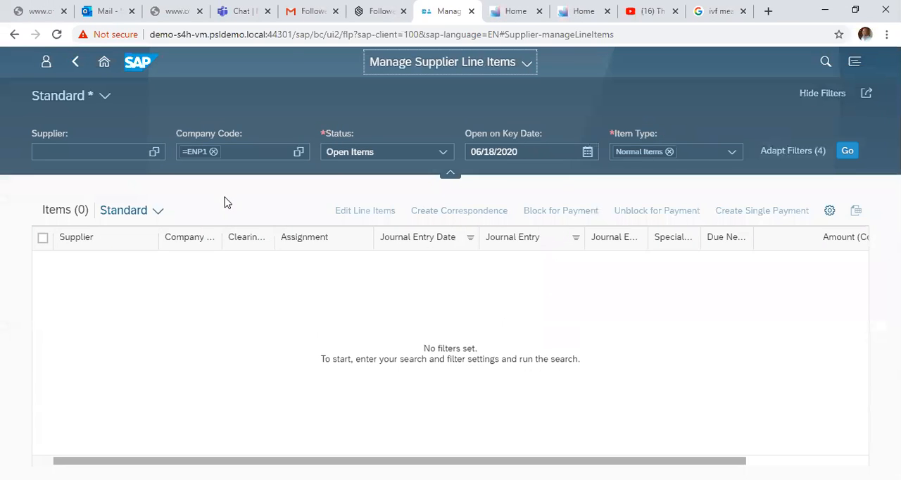
pyautogui.moveTo(154, 194)
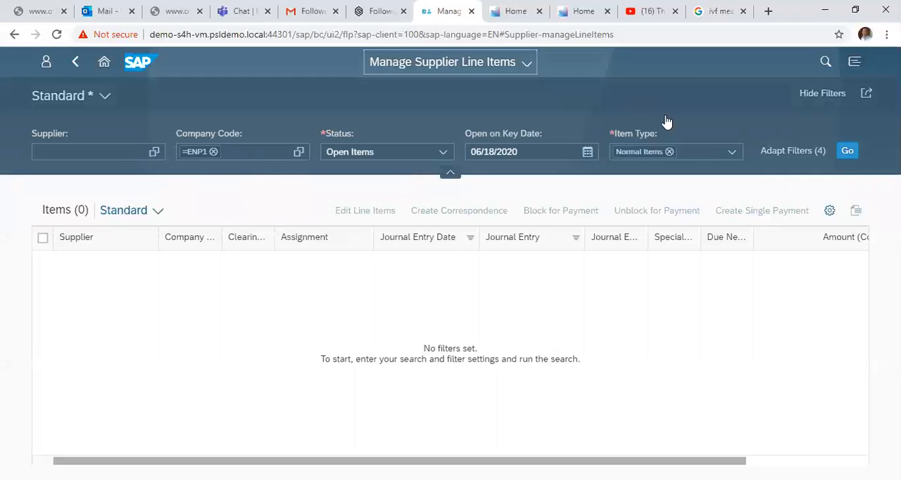
pyautogui.moveTo(793, 150)
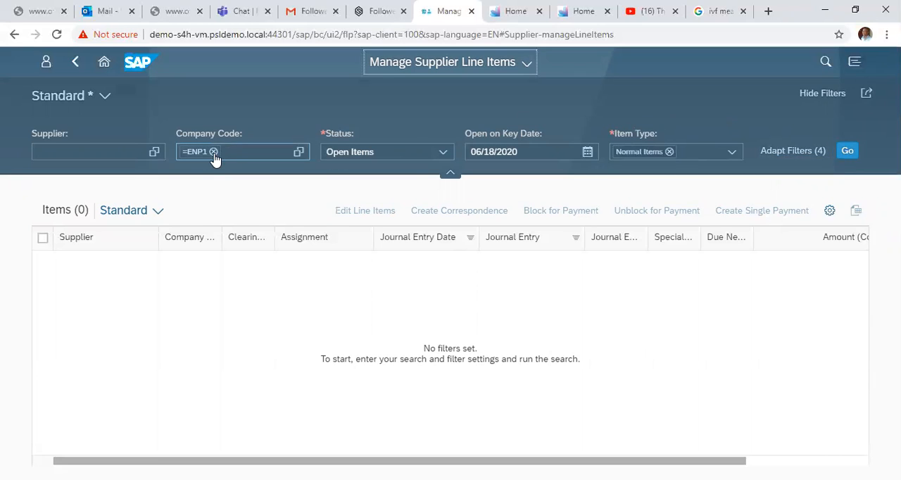
# Remove ENP1 and select company code 1710 from the Company Code value help
pyautogui.click(213, 151)
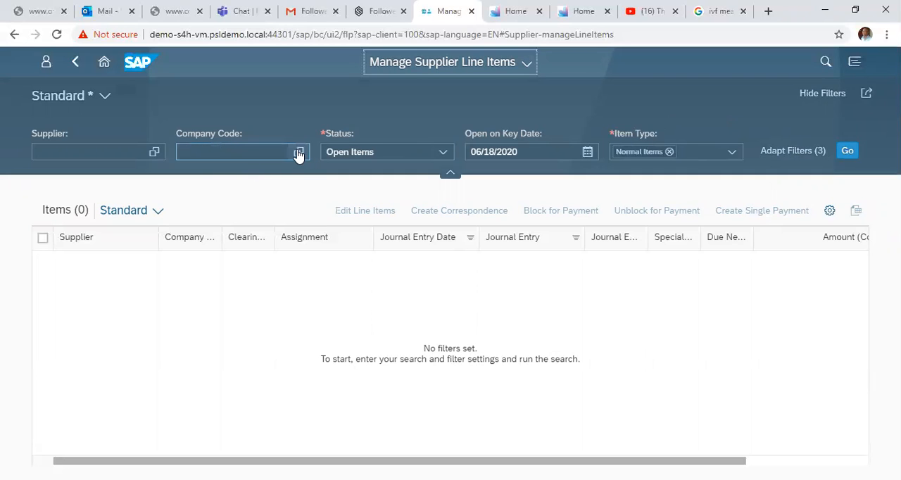
pyautogui.click(298, 152)
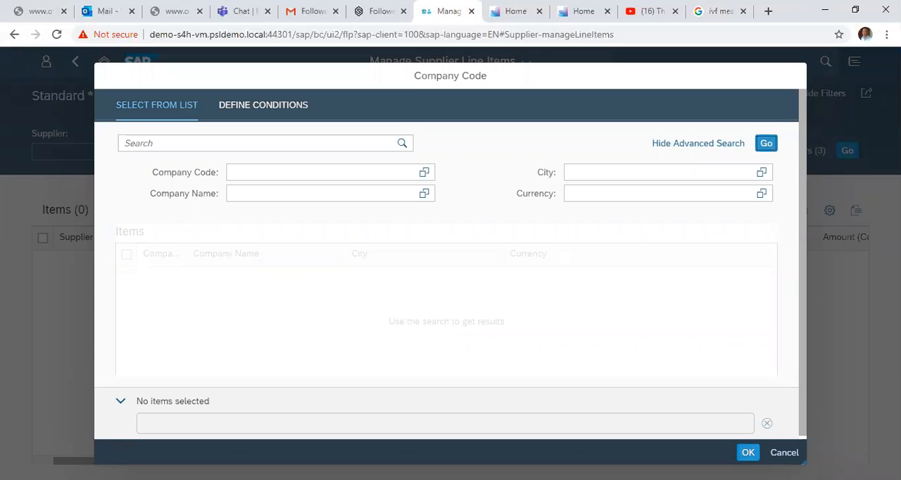
pyautogui.click(766, 143)
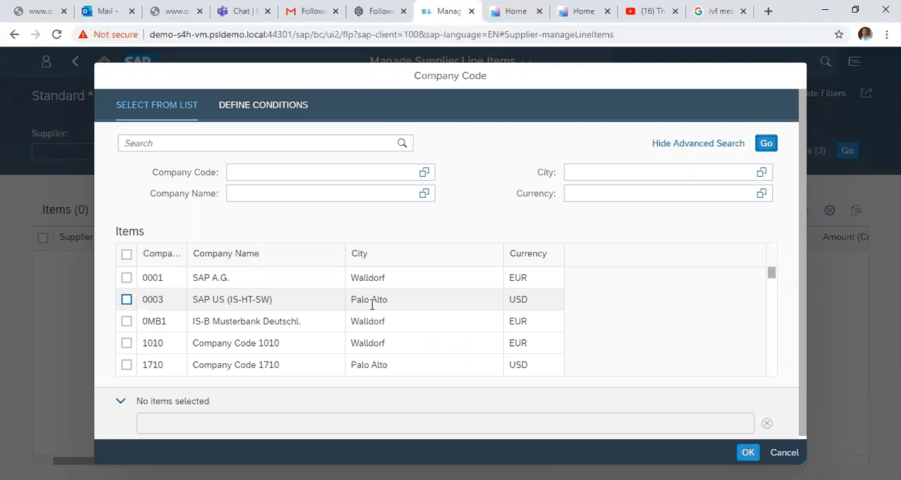
pyautogui.click(126, 364)
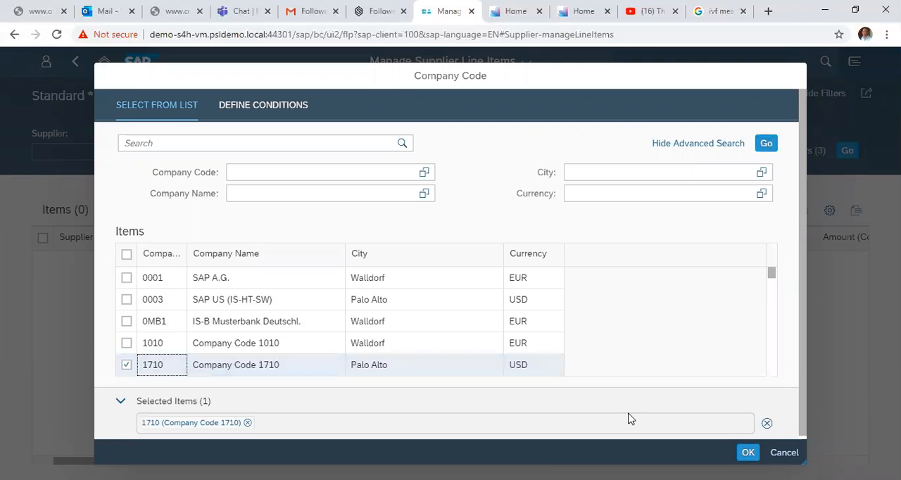
pyautogui.click(748, 452)
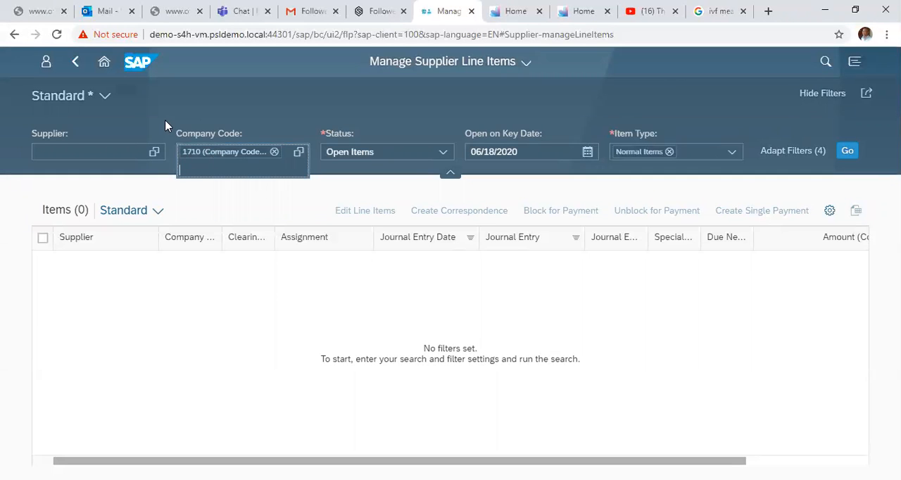
pyautogui.click(98, 151)
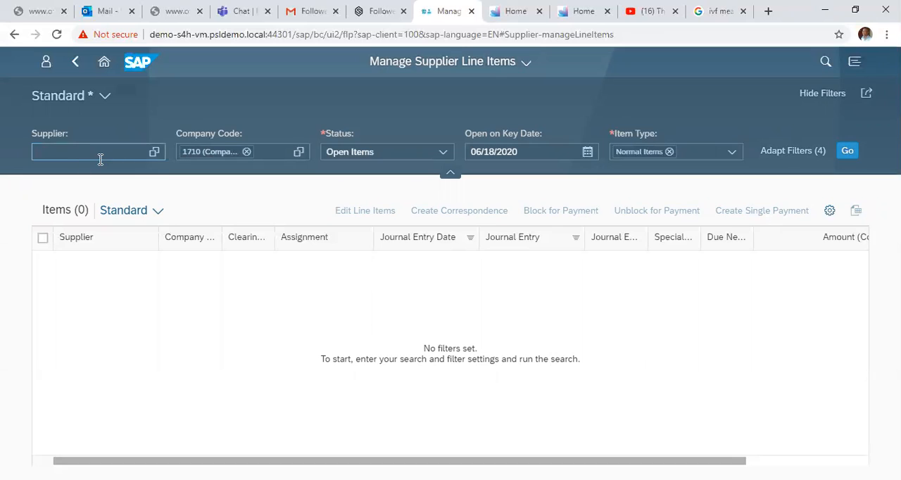
pyautogui.click(92, 152)
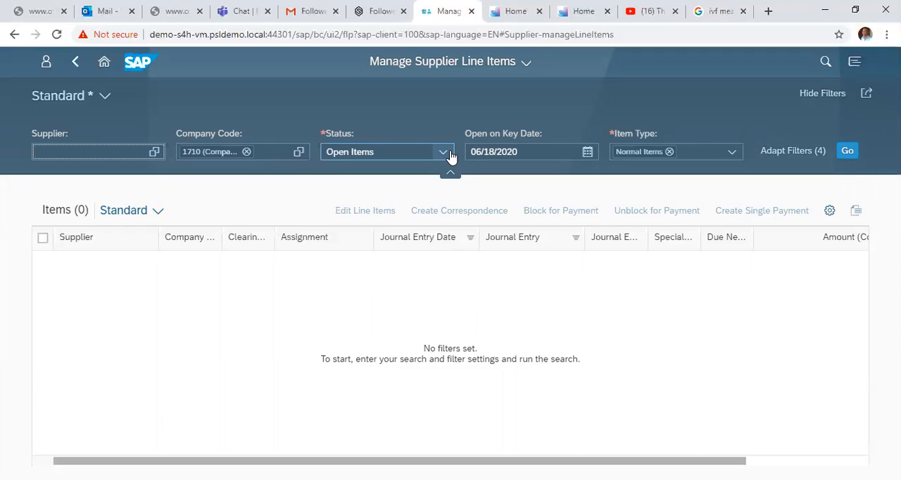
pyautogui.click(443, 151)
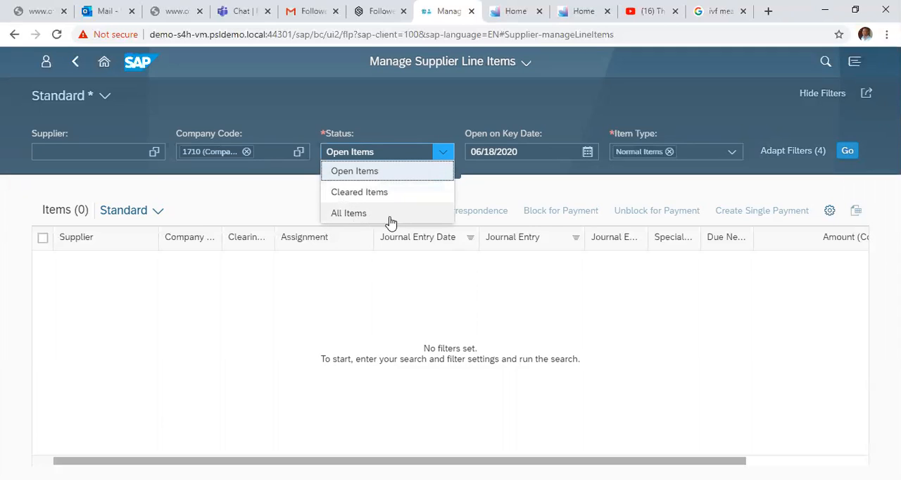
pyautogui.moveTo(391, 192)
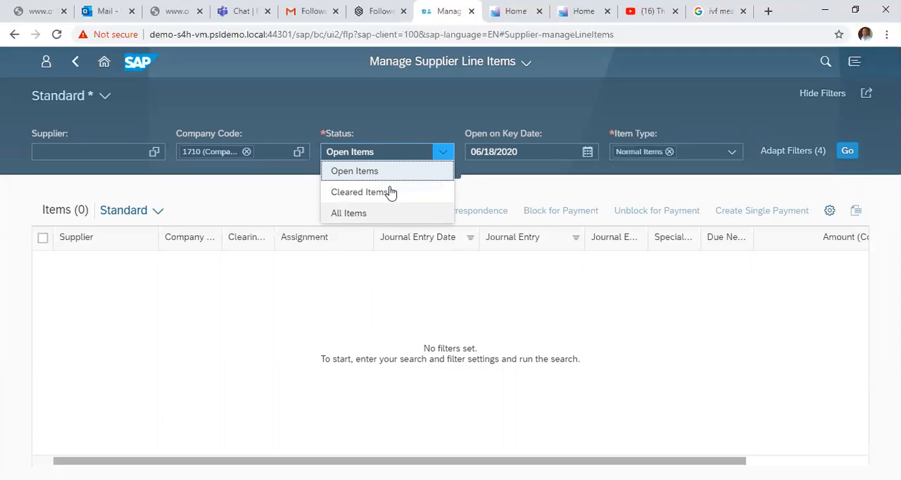
pyautogui.click(388, 151)
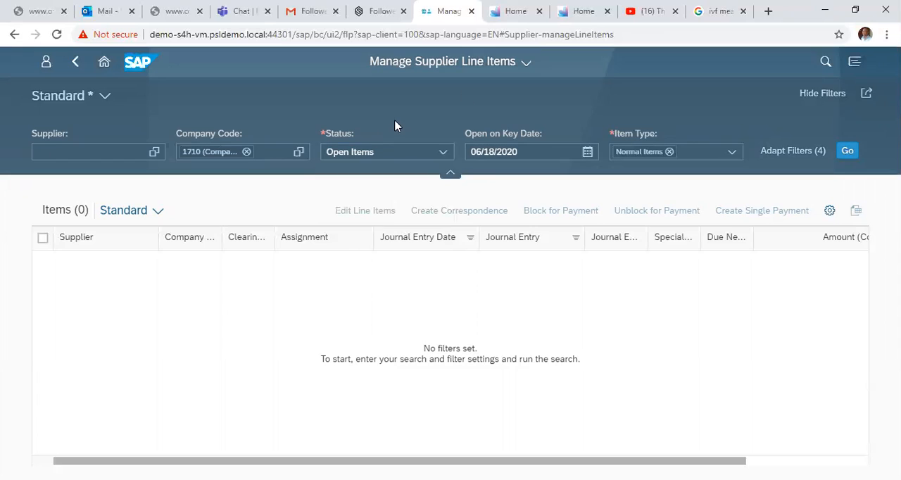
pyautogui.moveTo(513, 134)
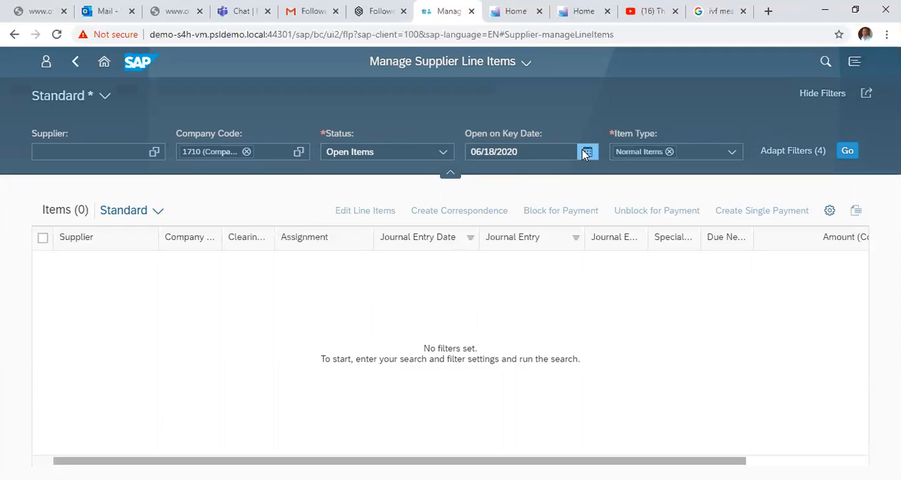
pyautogui.click(587, 151)
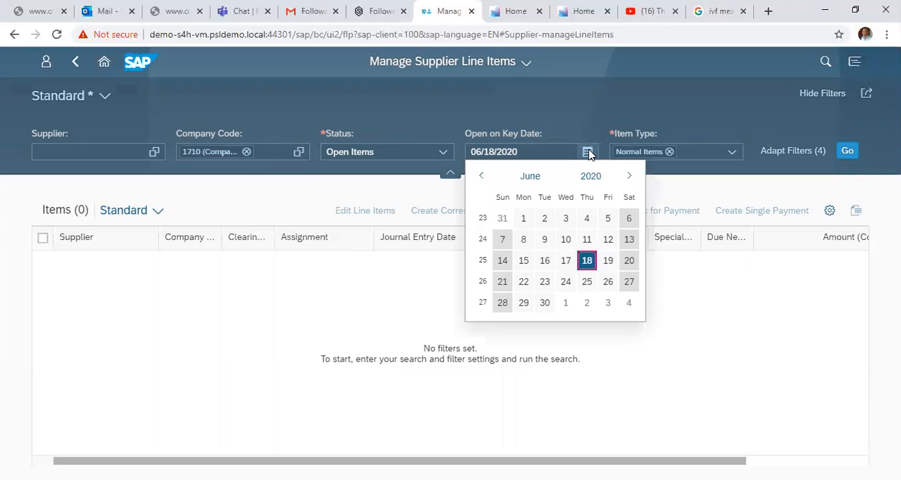
pyautogui.moveTo(581, 113)
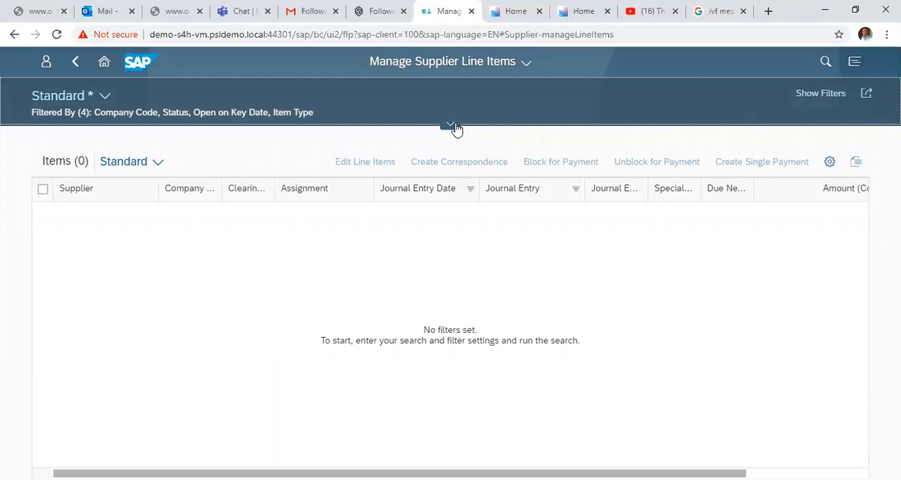
pyautogui.click(821, 92)
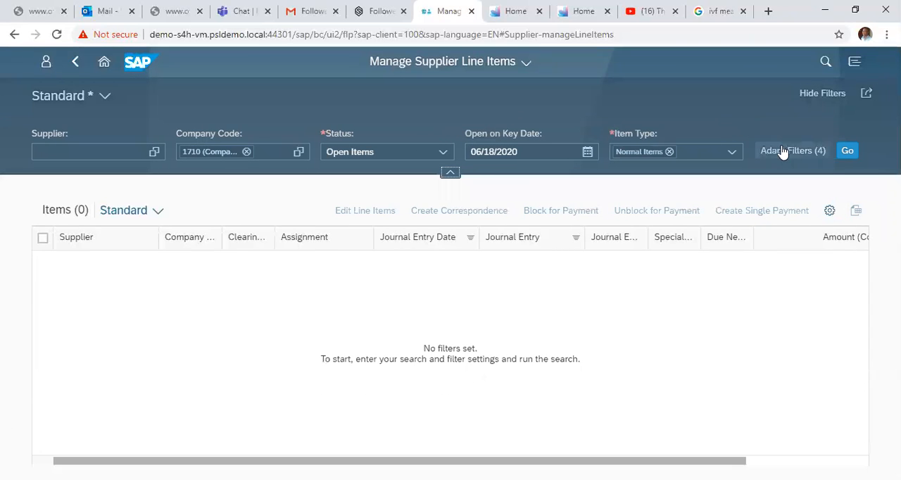
pyautogui.moveTo(711, 190)
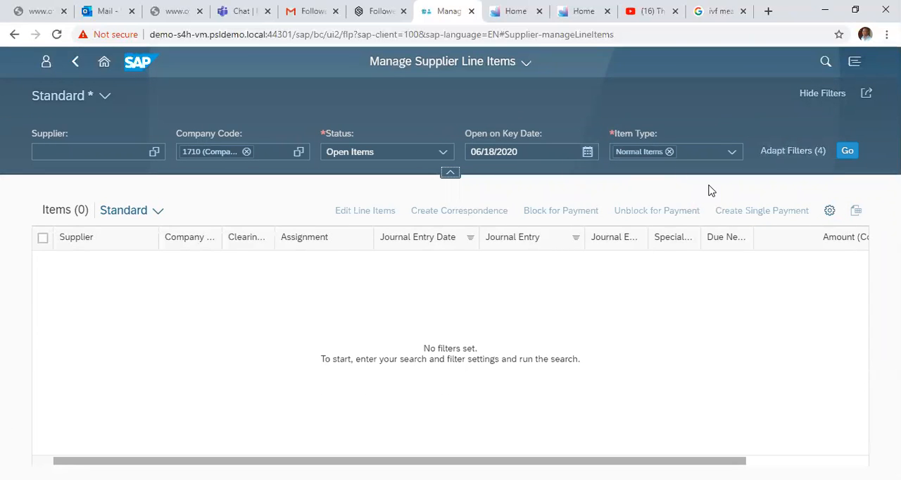
pyautogui.click(731, 152)
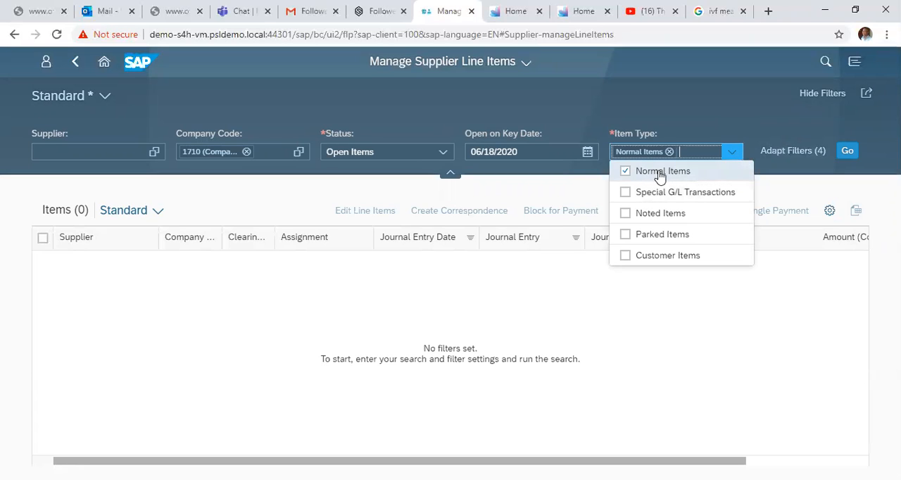
pyautogui.moveTo(730, 210)
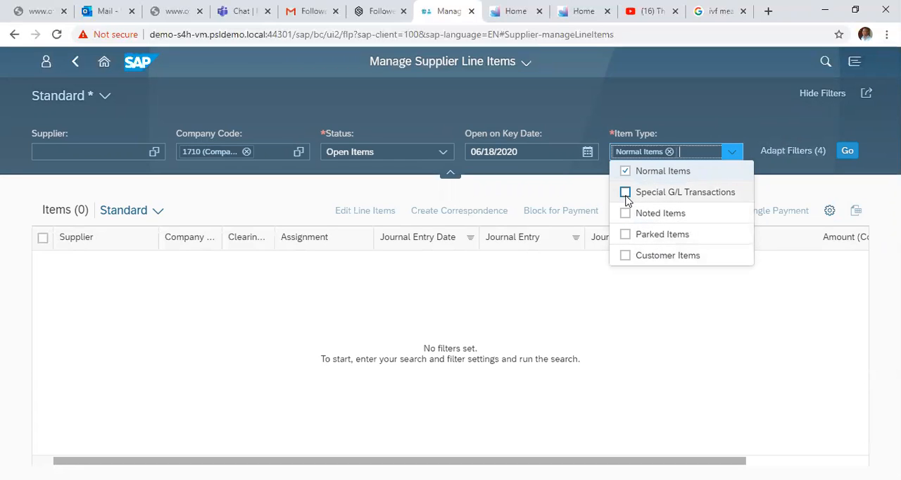
pyautogui.click(624, 213)
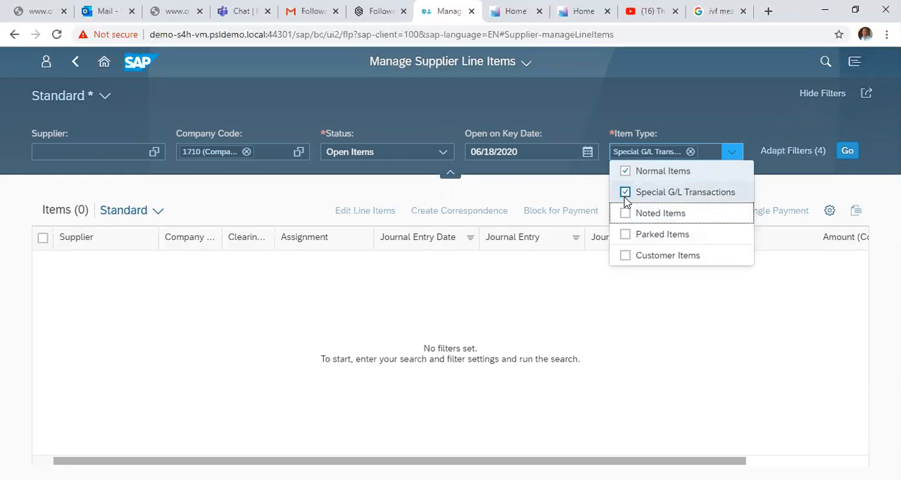
pyautogui.click(624, 192)
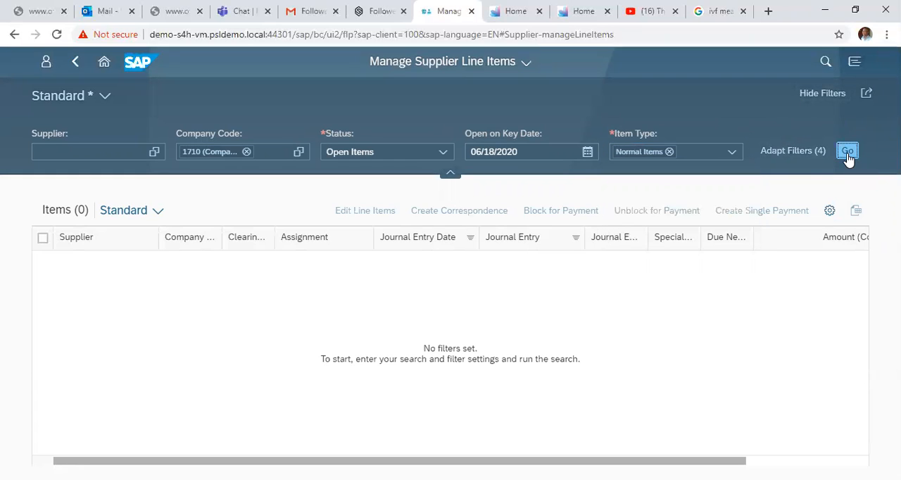
pyautogui.click(847, 151)
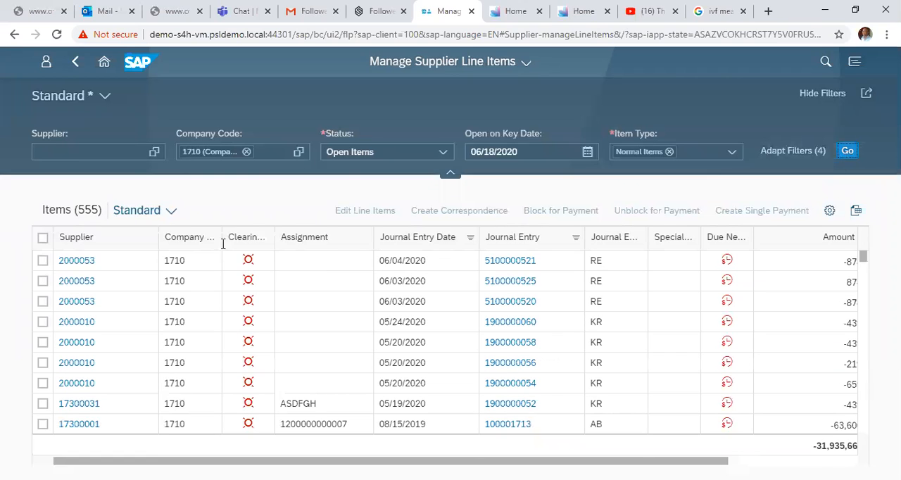
pyautogui.click(43, 280)
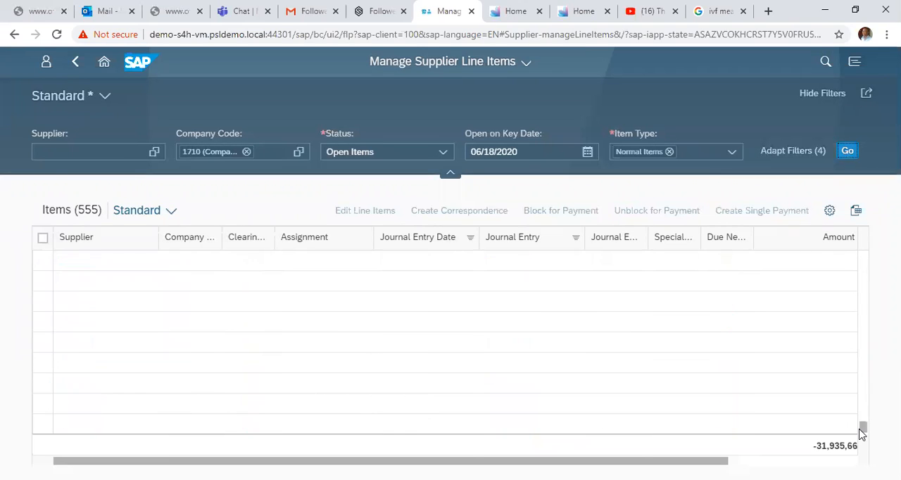
pyautogui.click(848, 150)
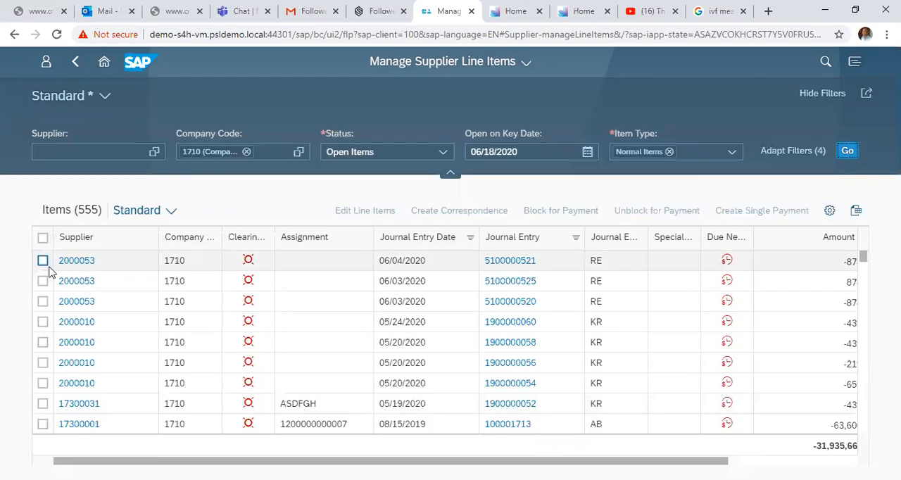
pyautogui.moveTo(42, 261)
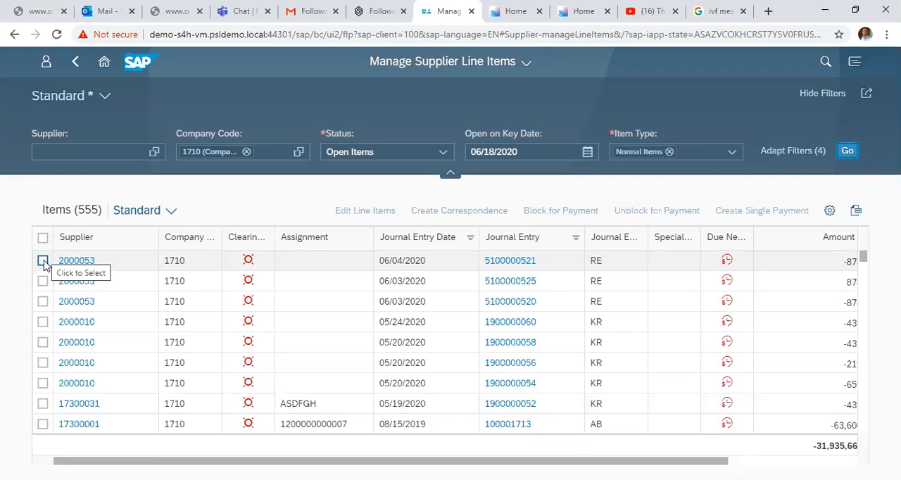
pyautogui.click(42, 260)
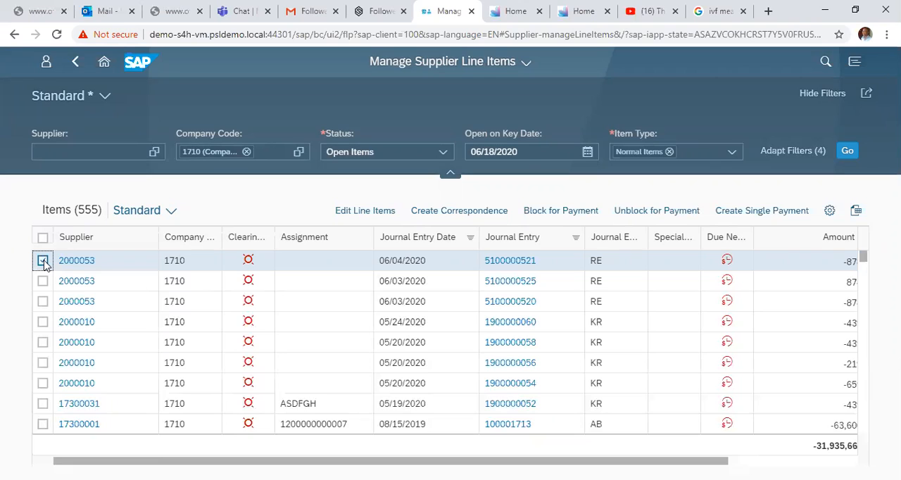
pyautogui.click(43, 260)
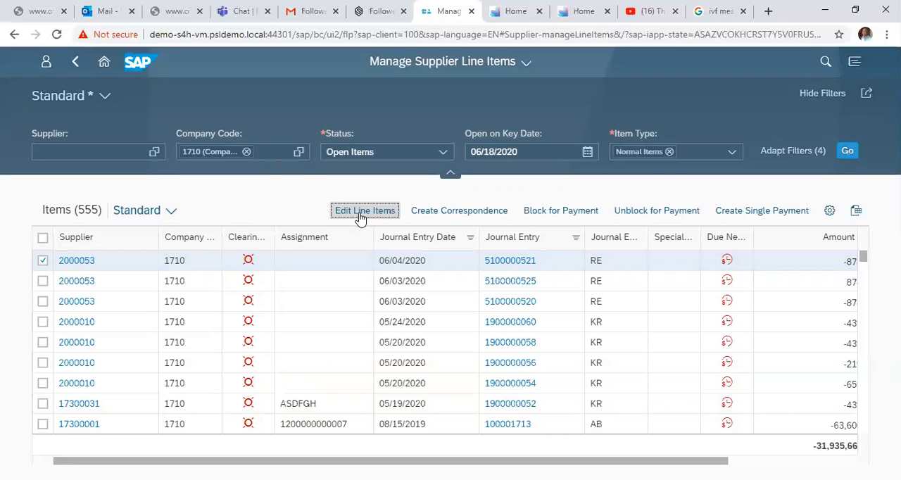
pyautogui.click(365, 210)
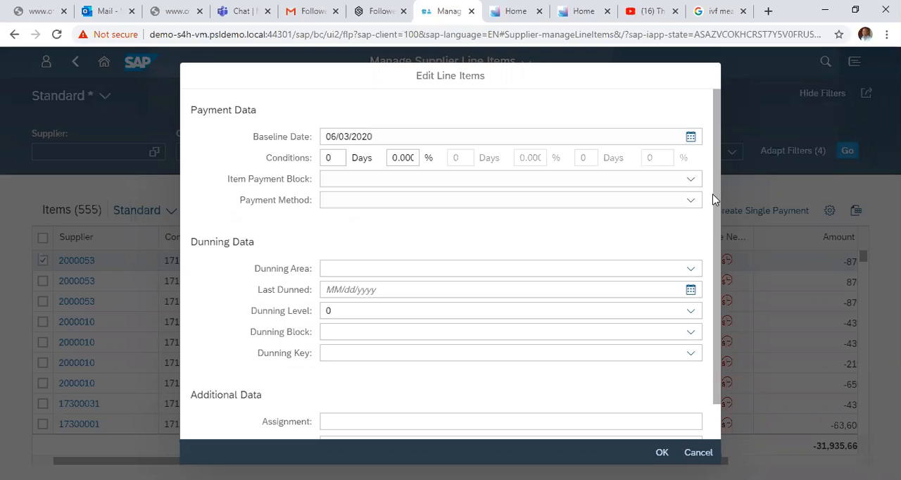
pyautogui.scroll(-3)
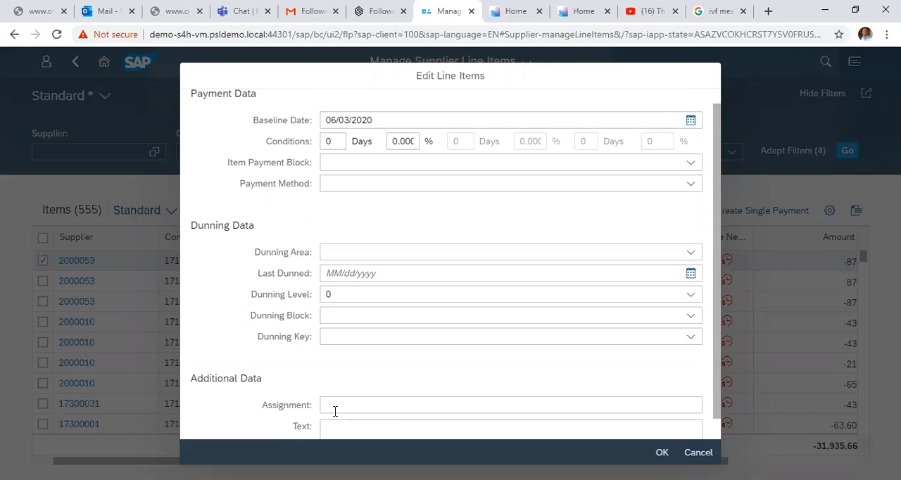
pyautogui.click(510, 426)
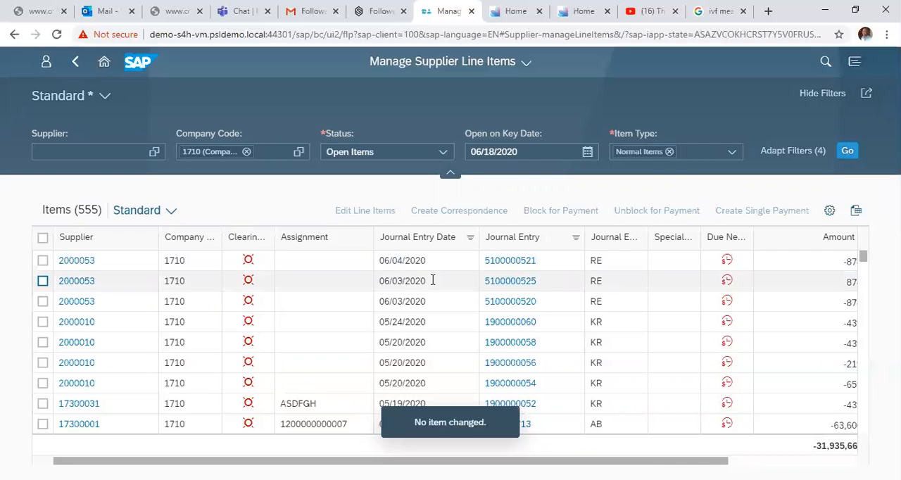
pyautogui.click(42, 260)
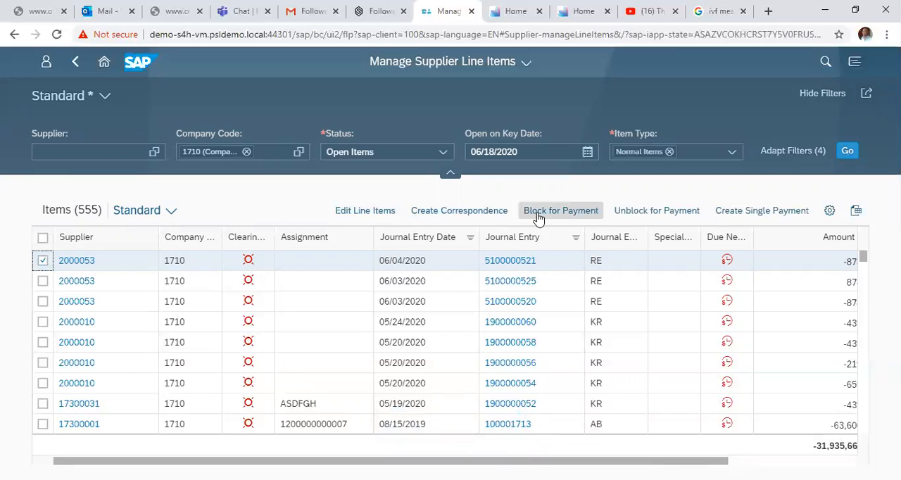
pyautogui.moveTo(668, 232)
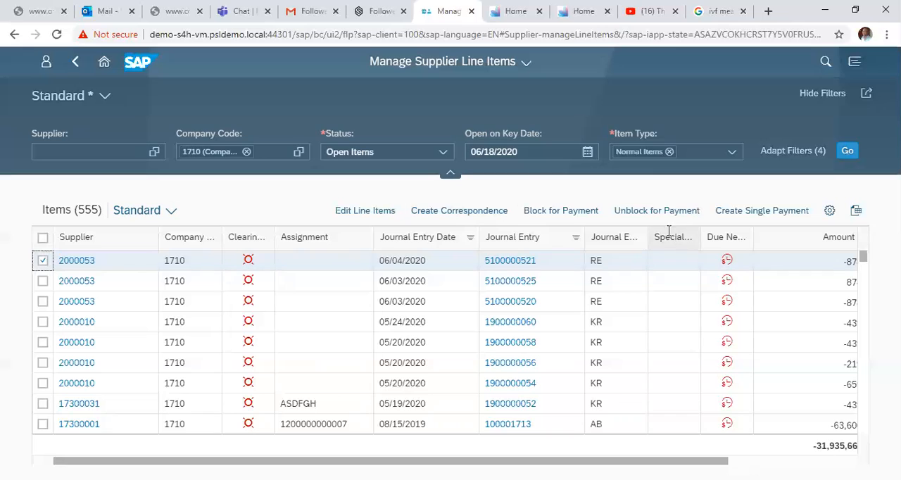
pyautogui.moveTo(762, 211)
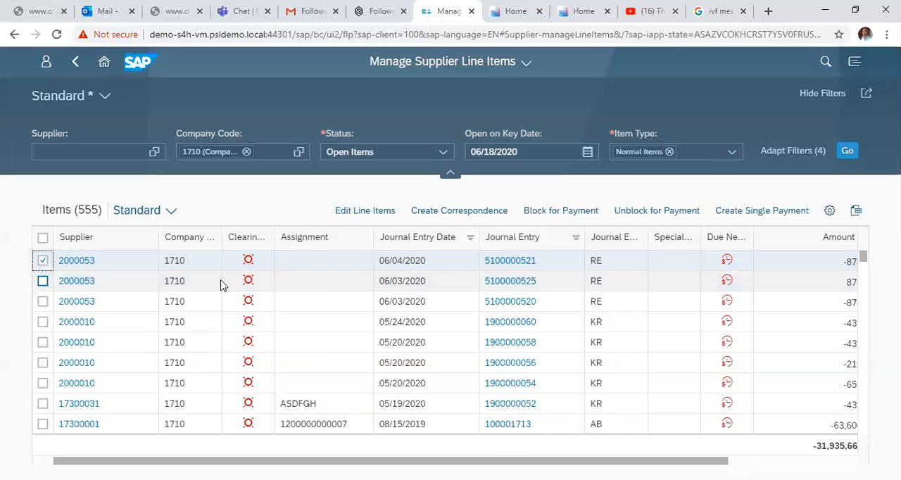
pyautogui.click(42, 259)
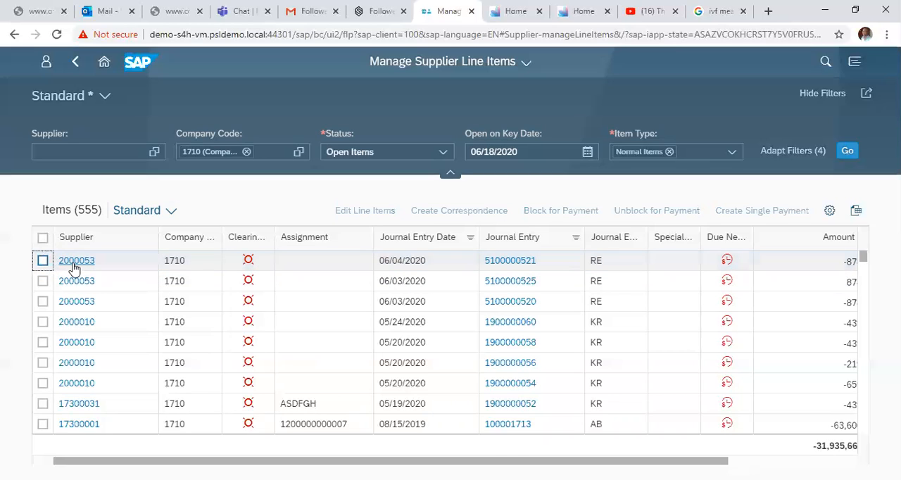
pyautogui.click(76, 261)
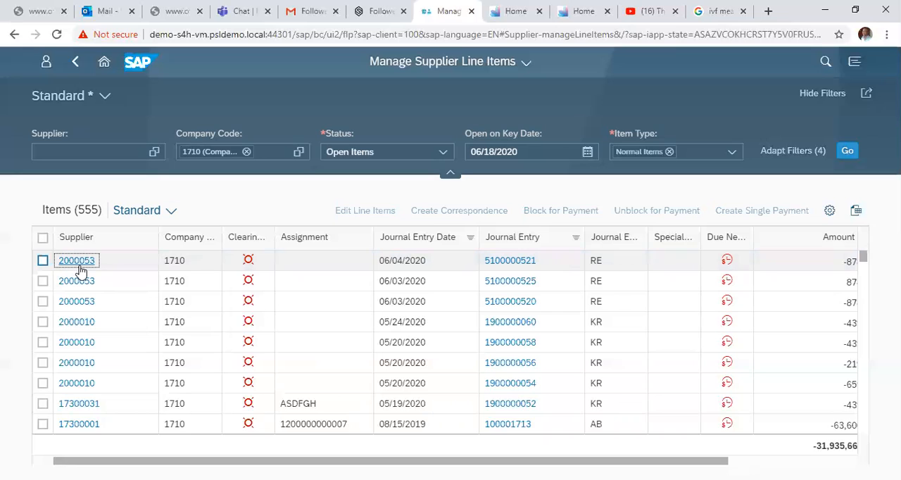
pyautogui.click(76, 261)
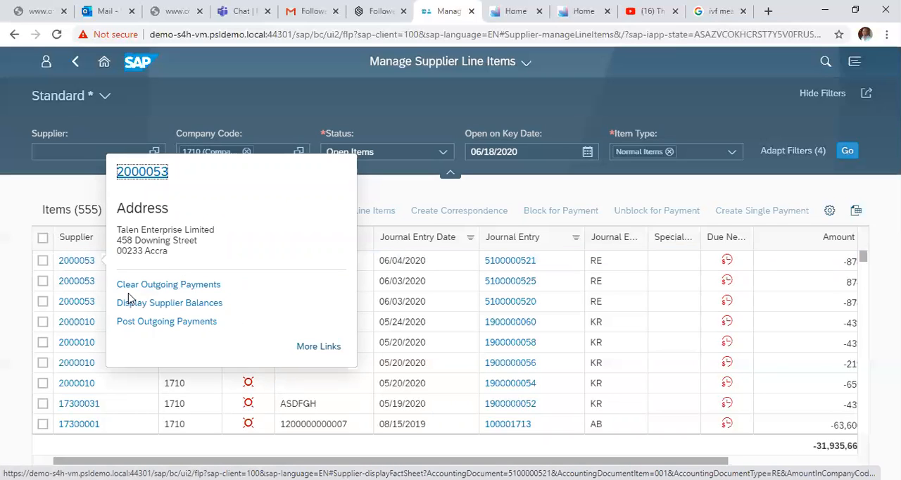
pyautogui.moveTo(169, 303)
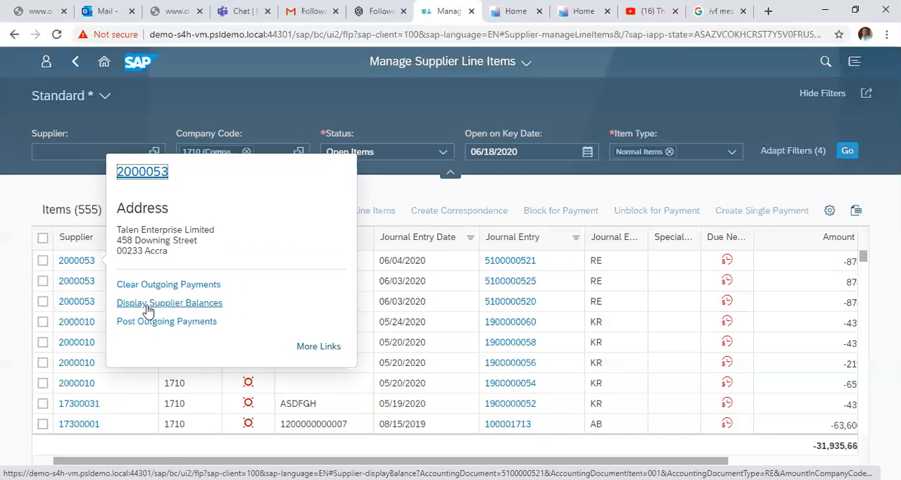
pyautogui.moveTo(167, 321)
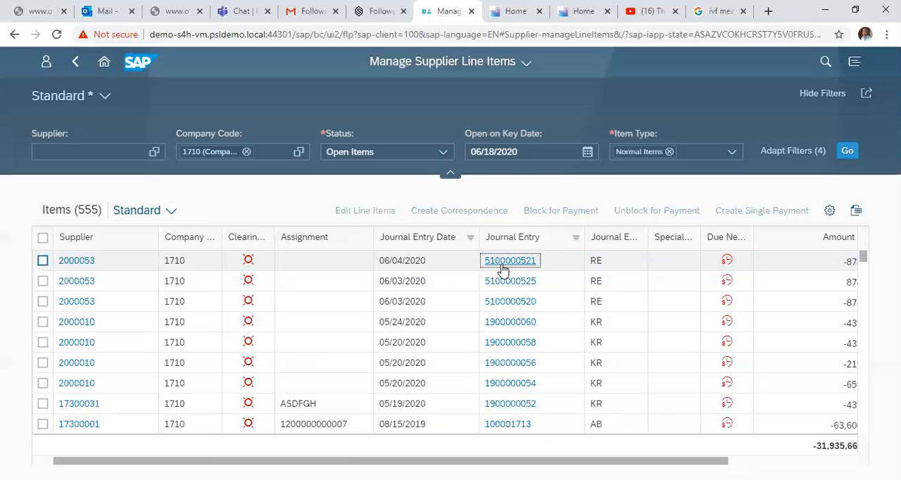
pyautogui.click(510, 260)
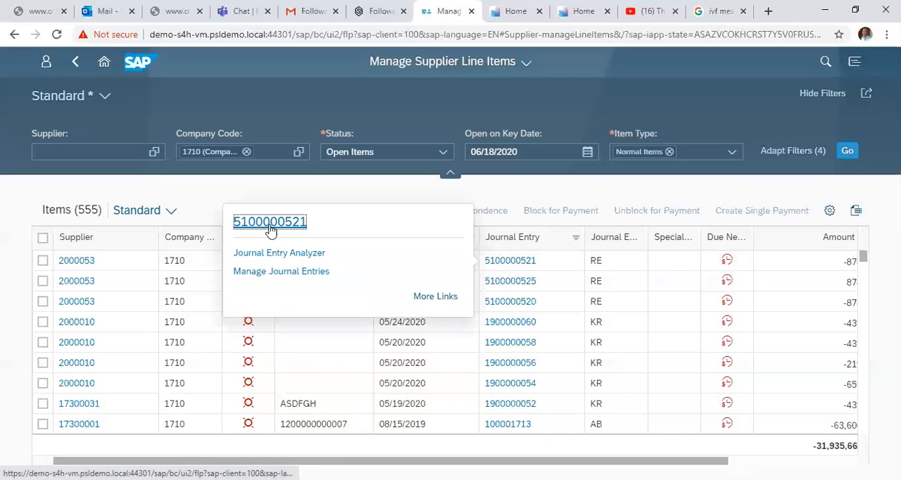
pyautogui.moveTo(262, 267)
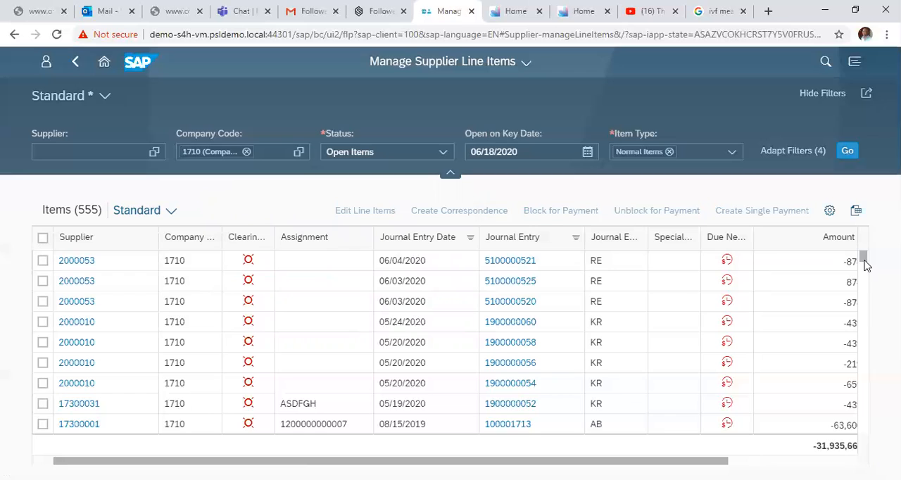
# Scroll the Items table to supplier 17300001's journal entry 100001704 lines
pyautogui.scroll(-3)
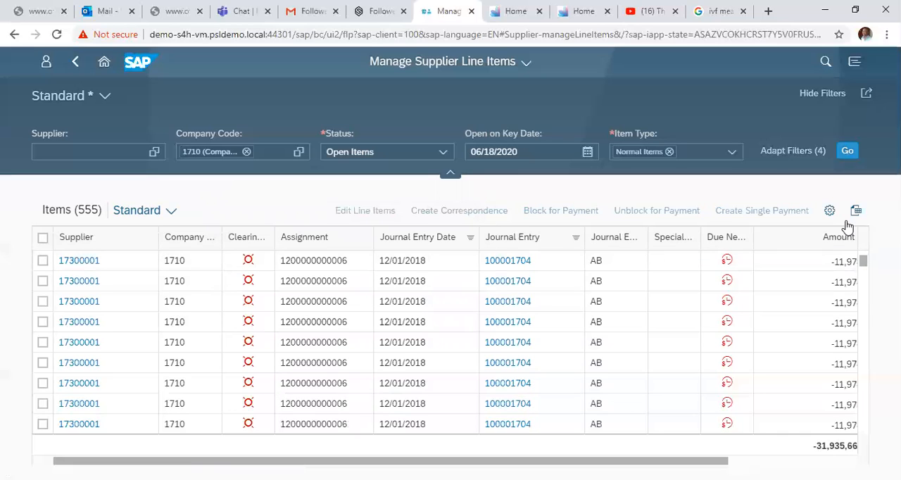
pyautogui.moveTo(822, 225)
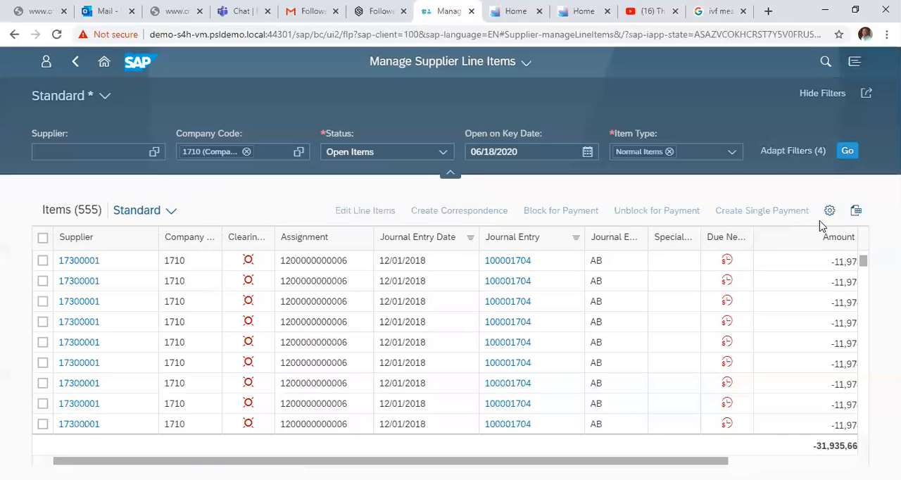
pyautogui.moveTo(857, 211)
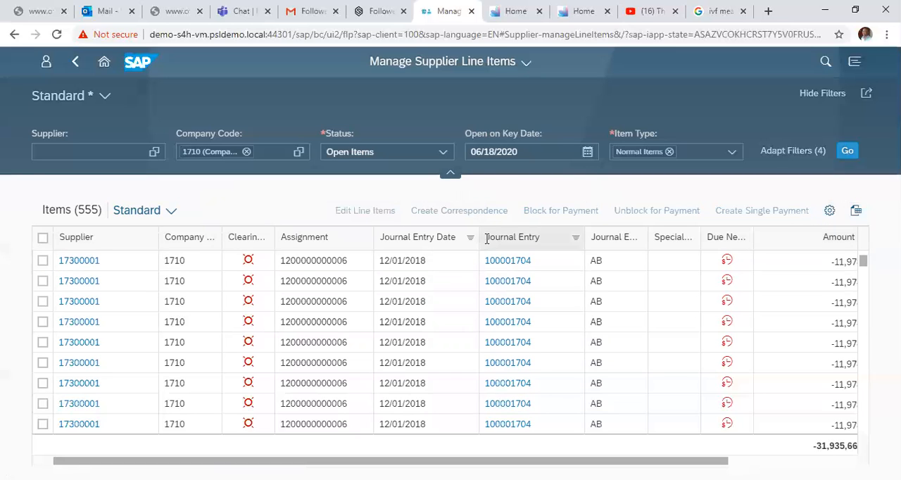
pyautogui.moveTo(659, 248)
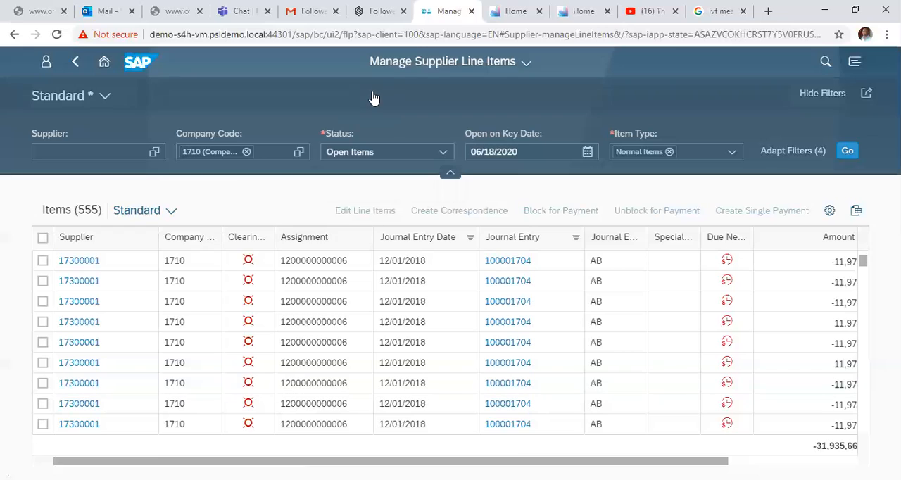
pyautogui.moveTo(602, 81)
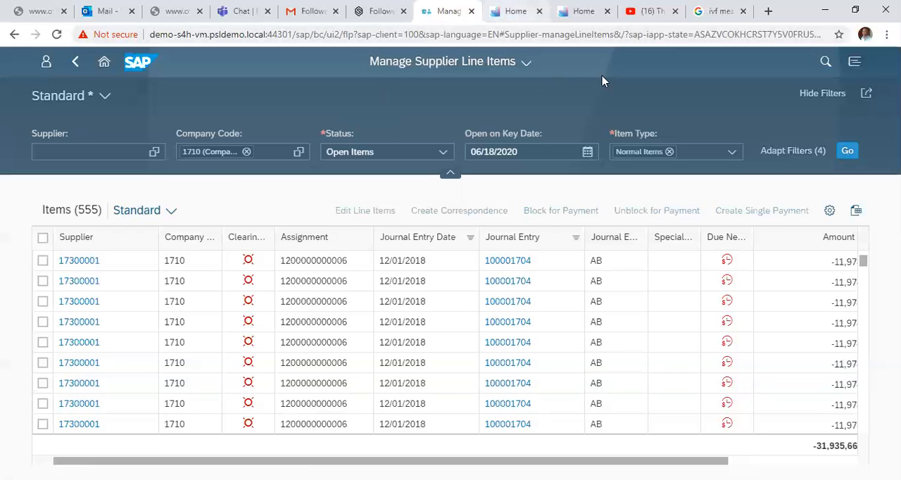
pyautogui.moveTo(509, 76)
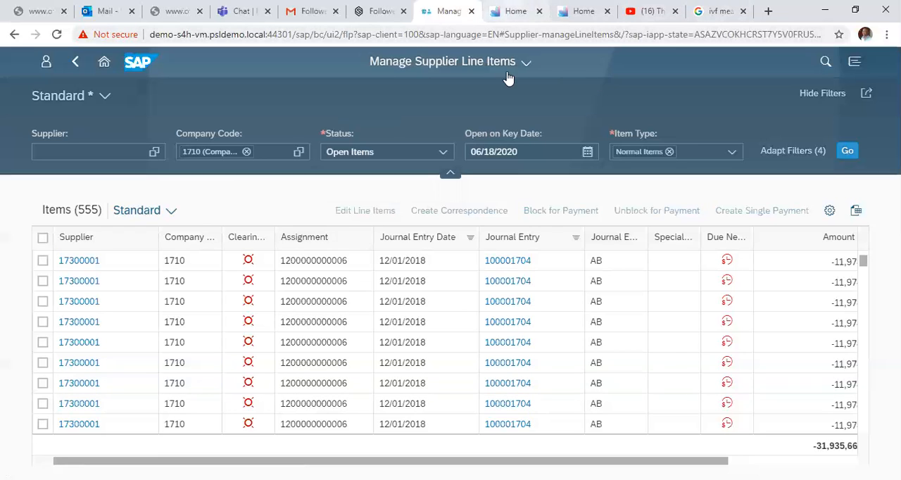